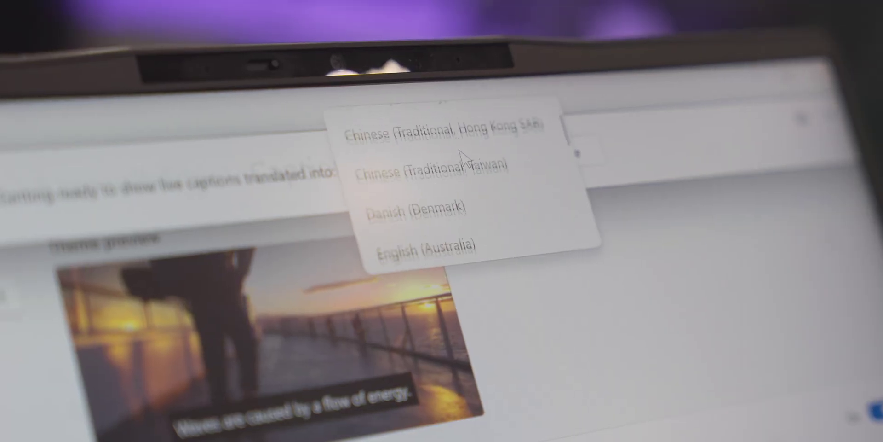
scroll("down", 3)
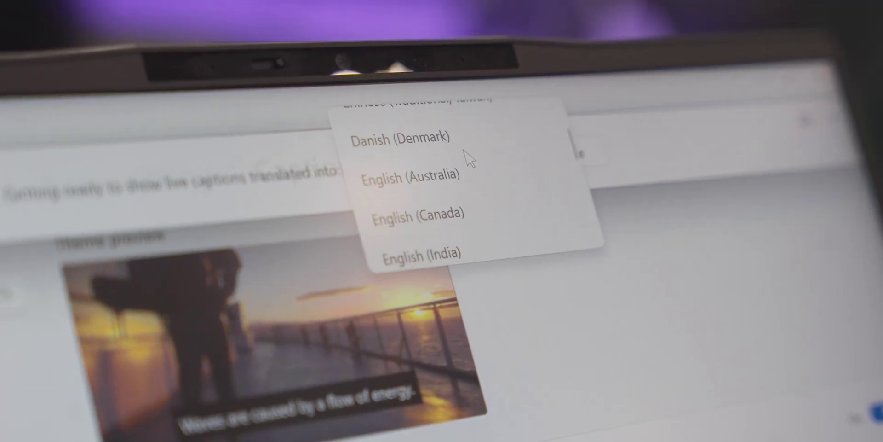